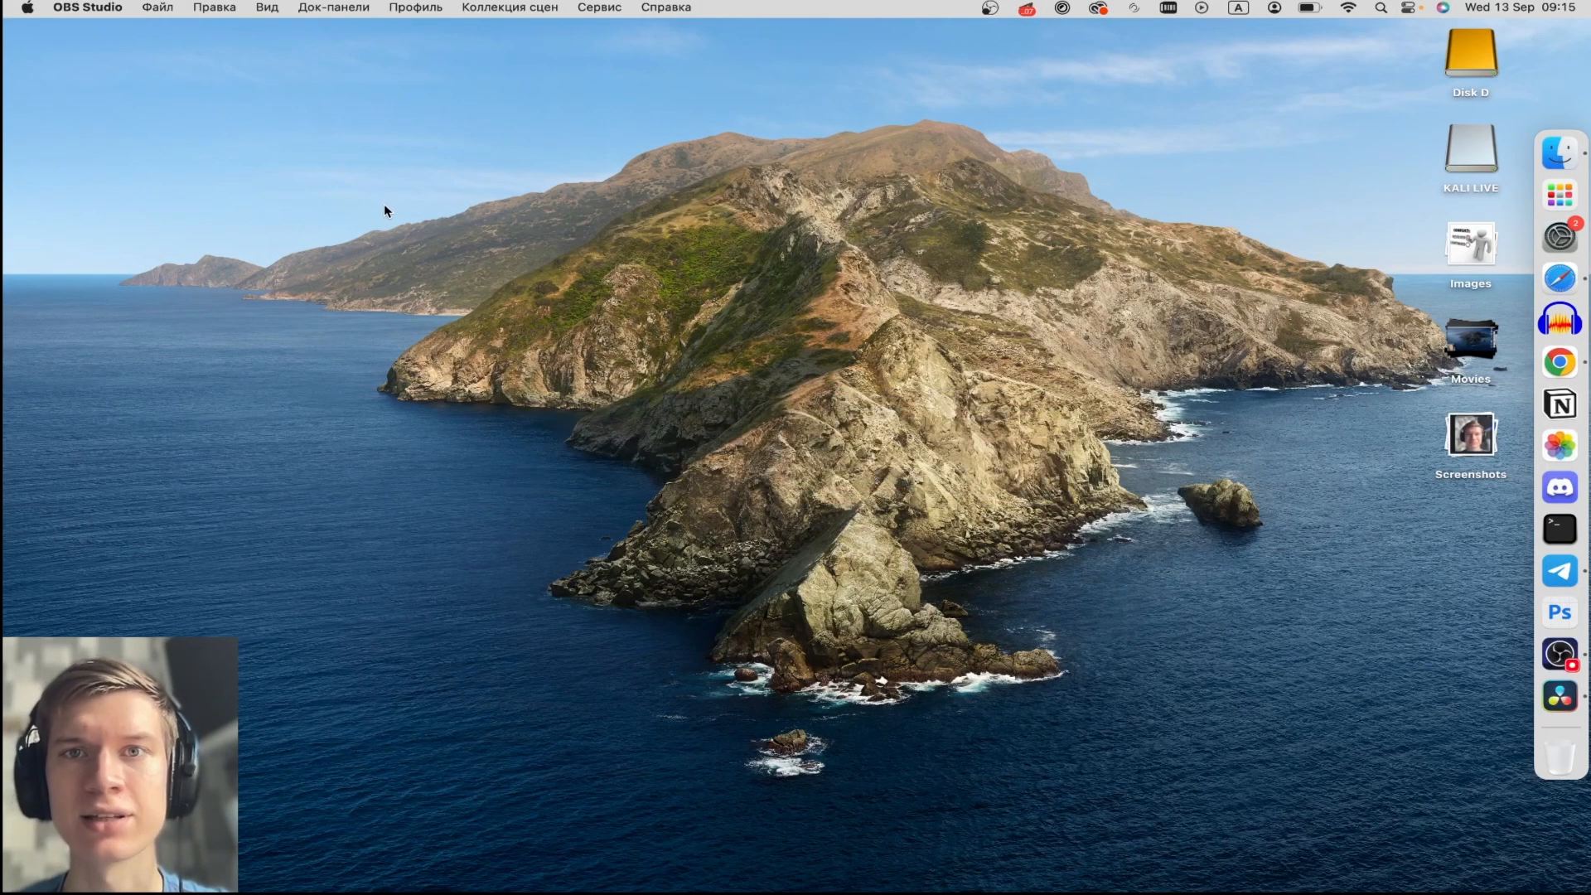
pyautogui.moveTo(1527, 366)
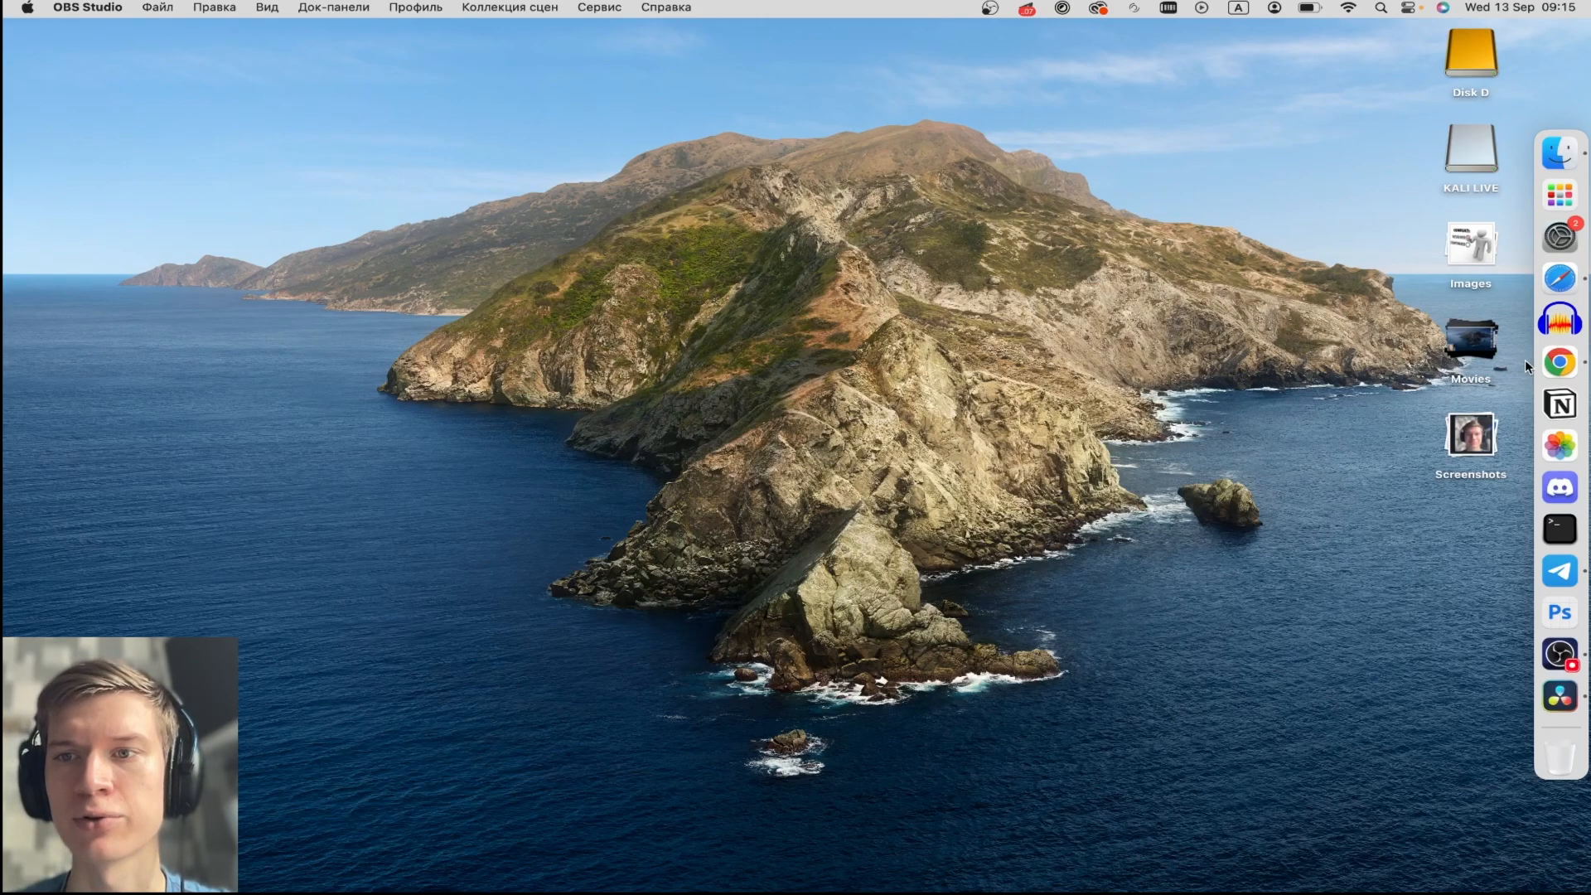
# Launch Chrome from the Dock and load the Gmail inbox by typing 'gmail'.
pyautogui.click(1560, 362)
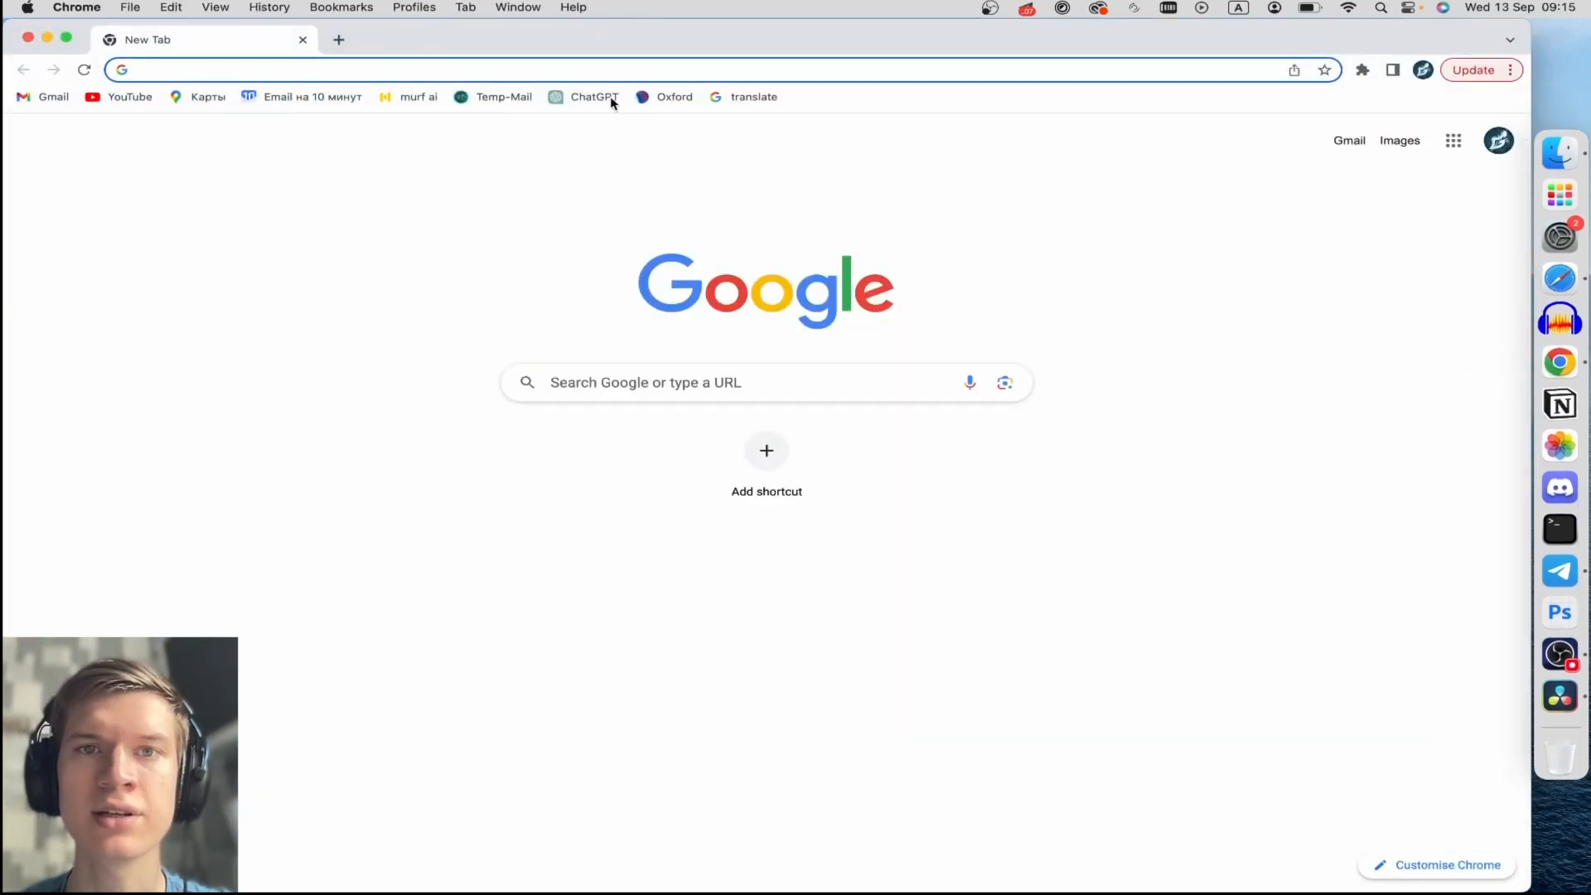
pyautogui.write('gmail')
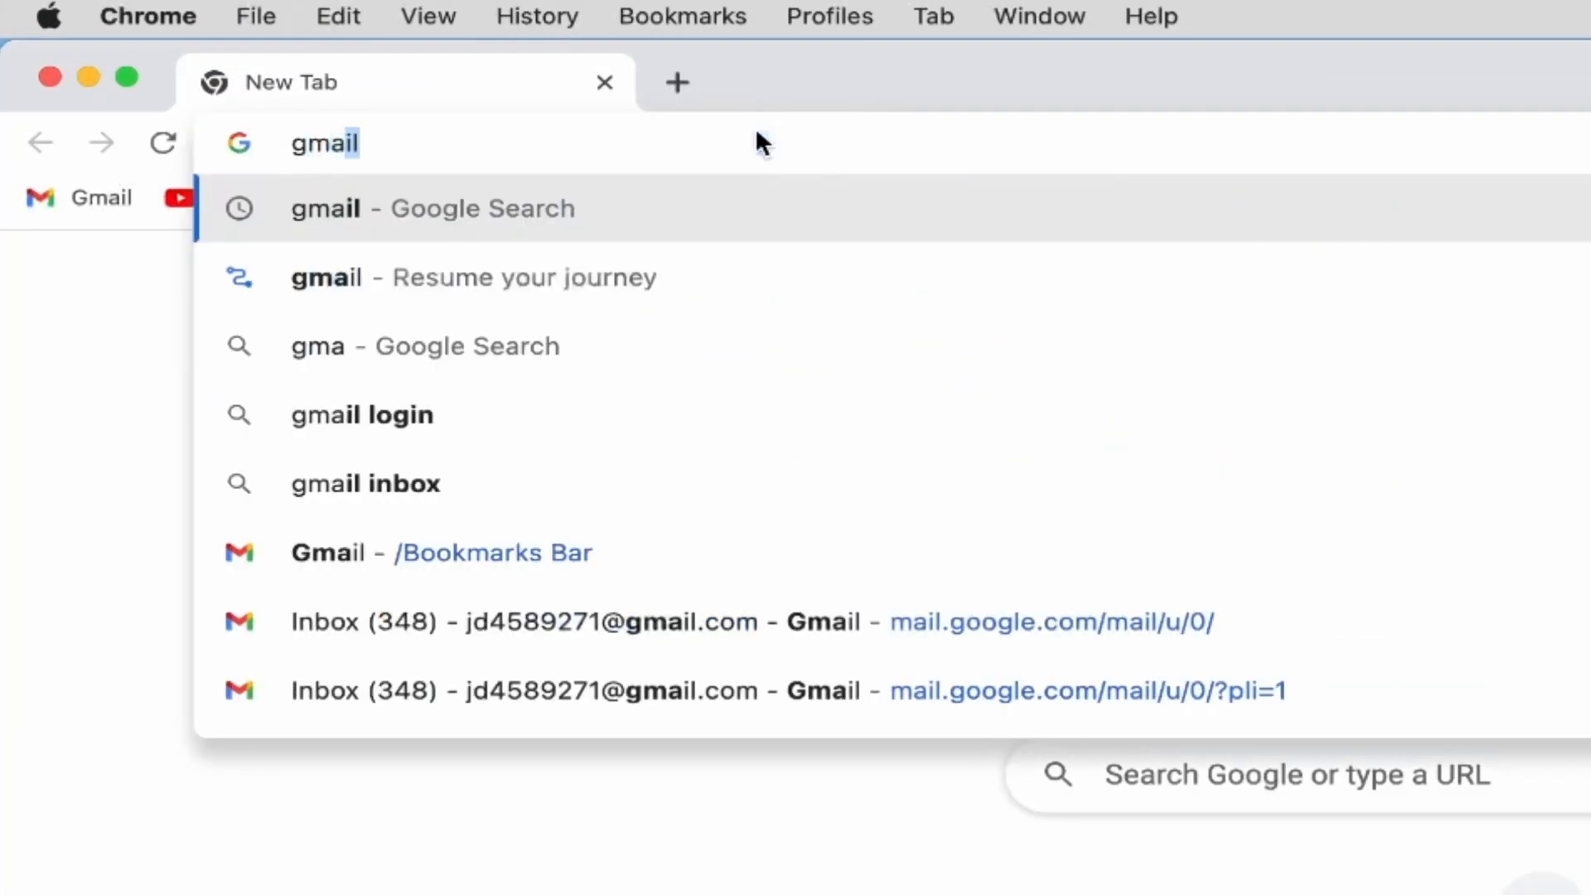
pyautogui.click(431, 208)
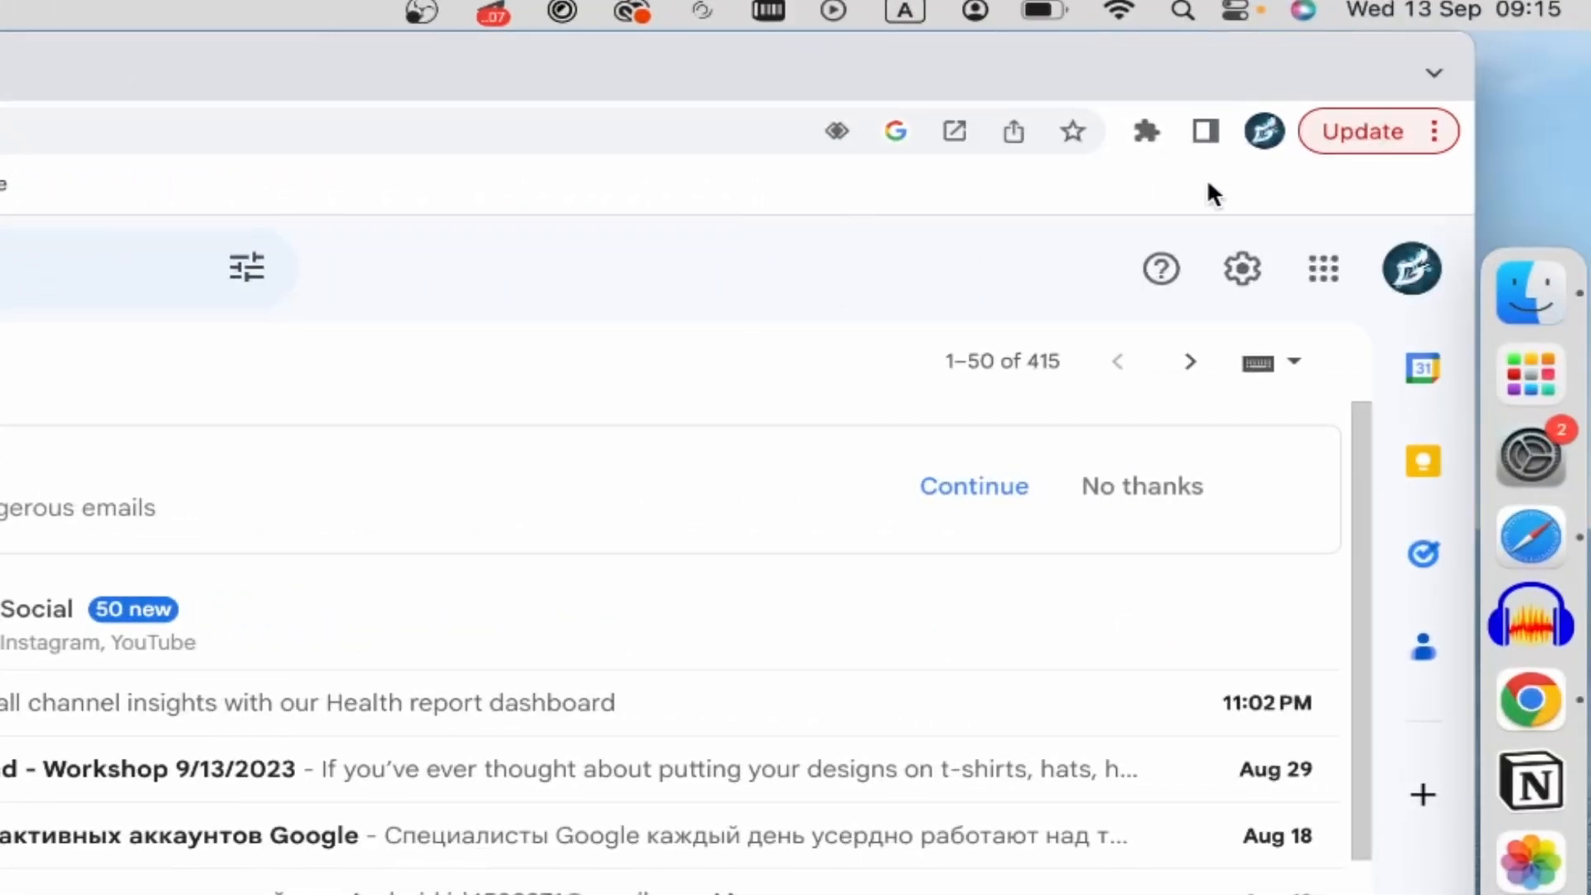
pyautogui.moveTo(1434, 131)
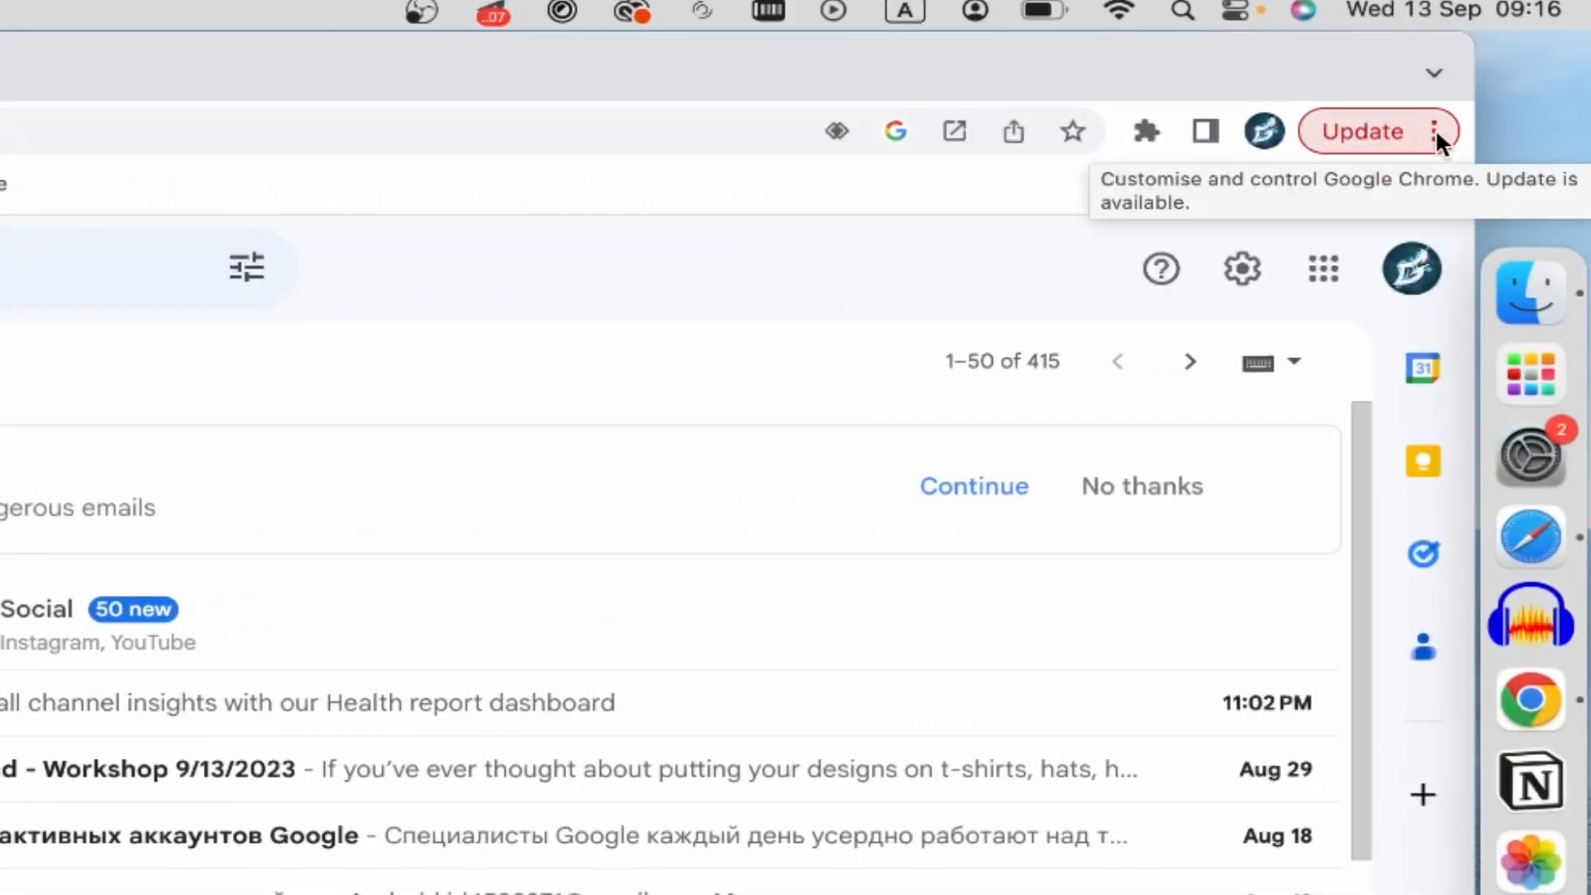
# Open the Create Shortcut dialog for Gmail from Chrome's More Tools menu.
pyautogui.click(1434, 131)
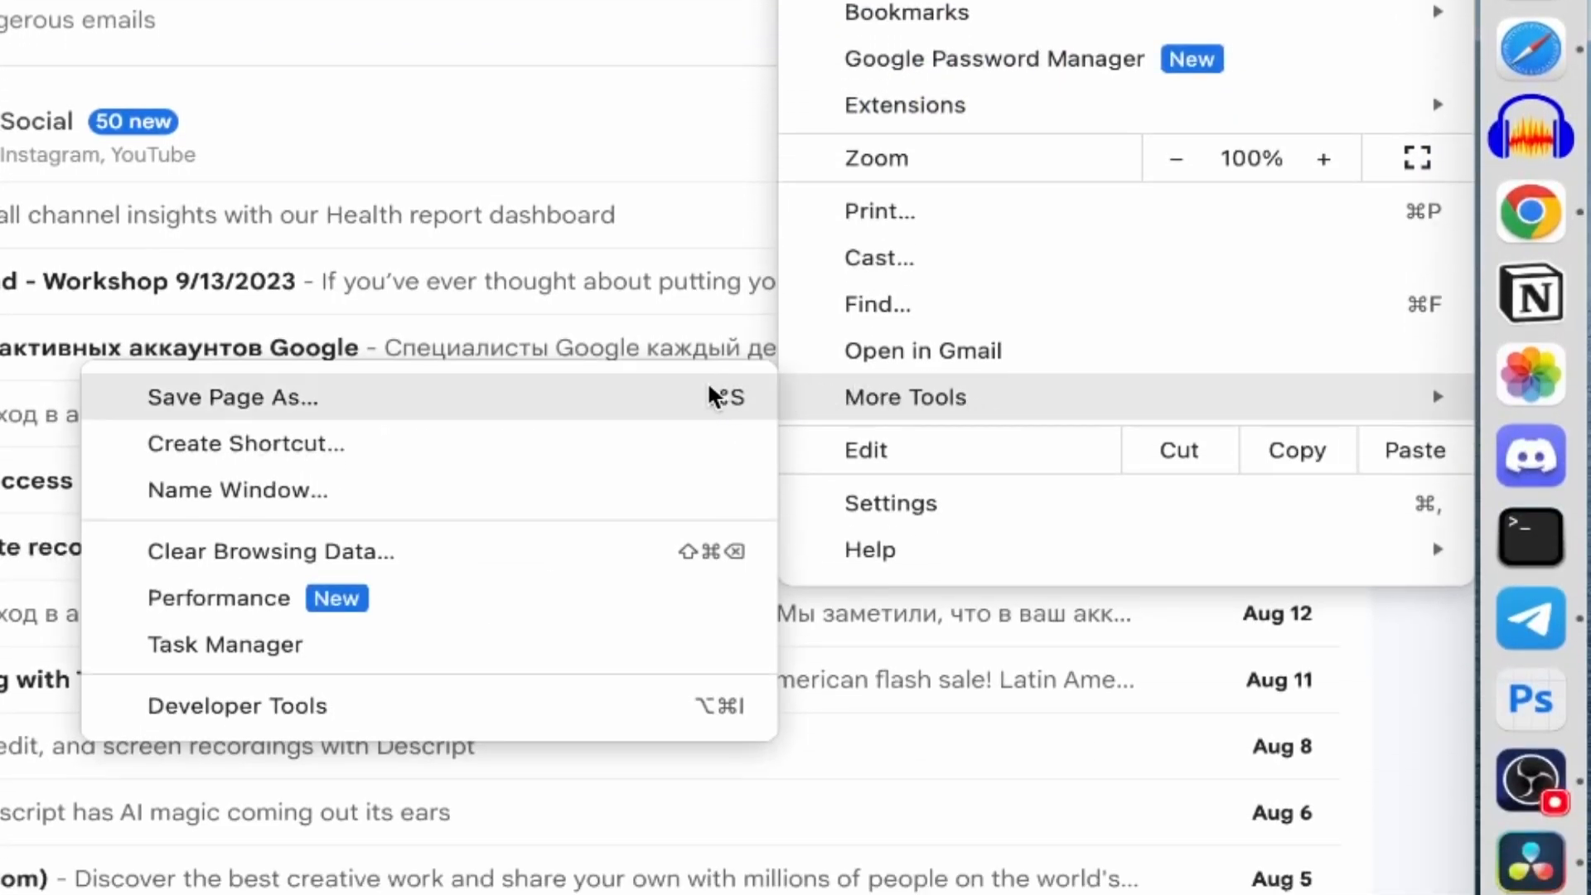
pyautogui.click(245, 443)
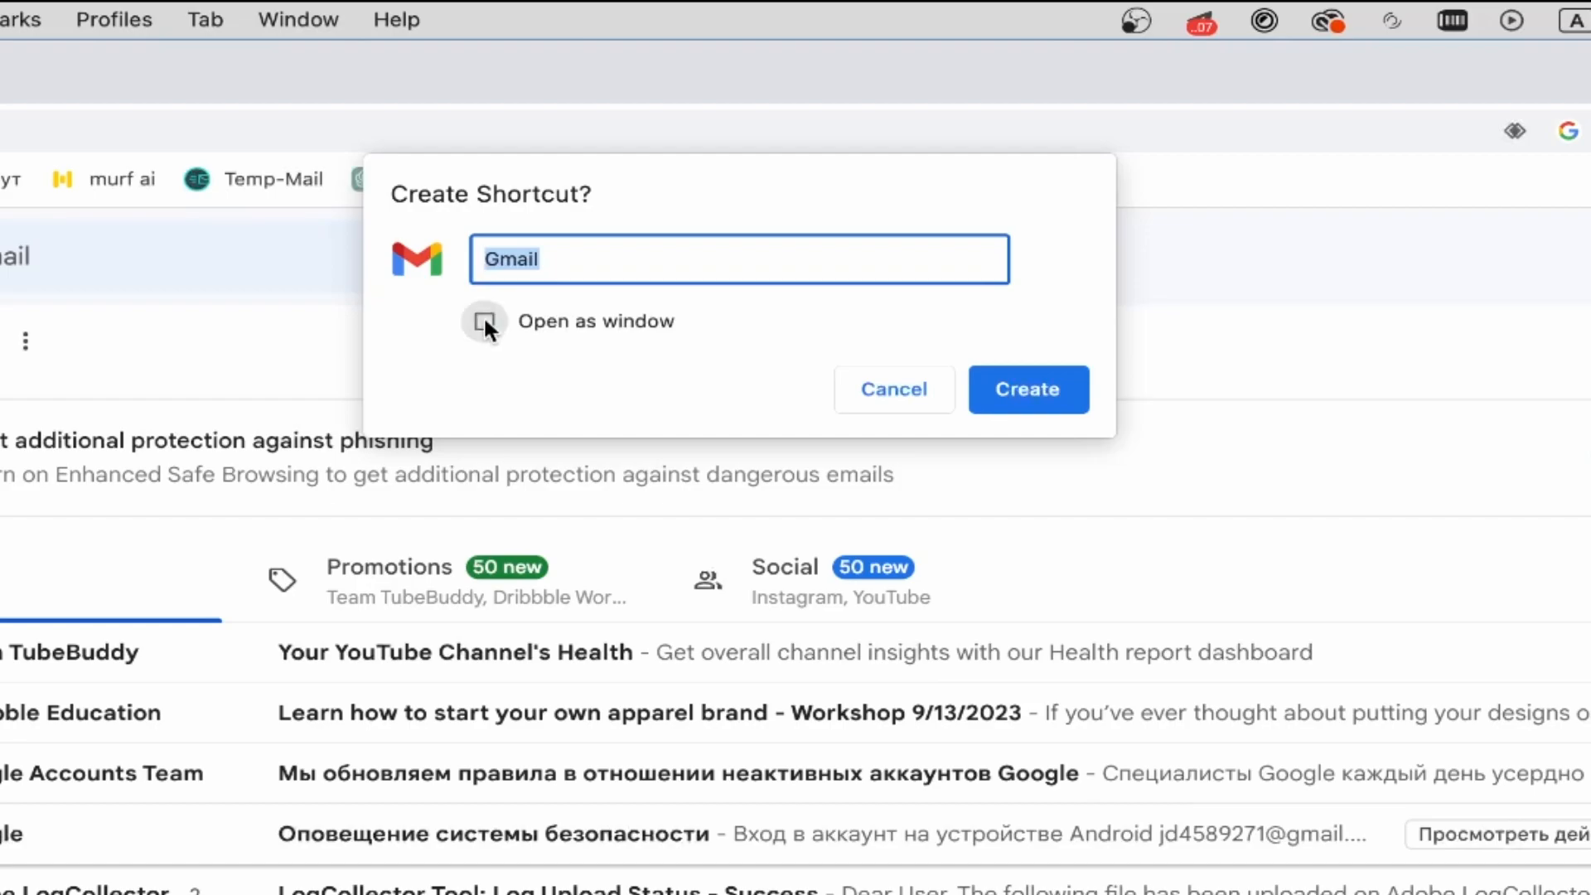
# Enable 'Open as window' for the Gmail shortcut.
pyautogui.click(1027, 389)
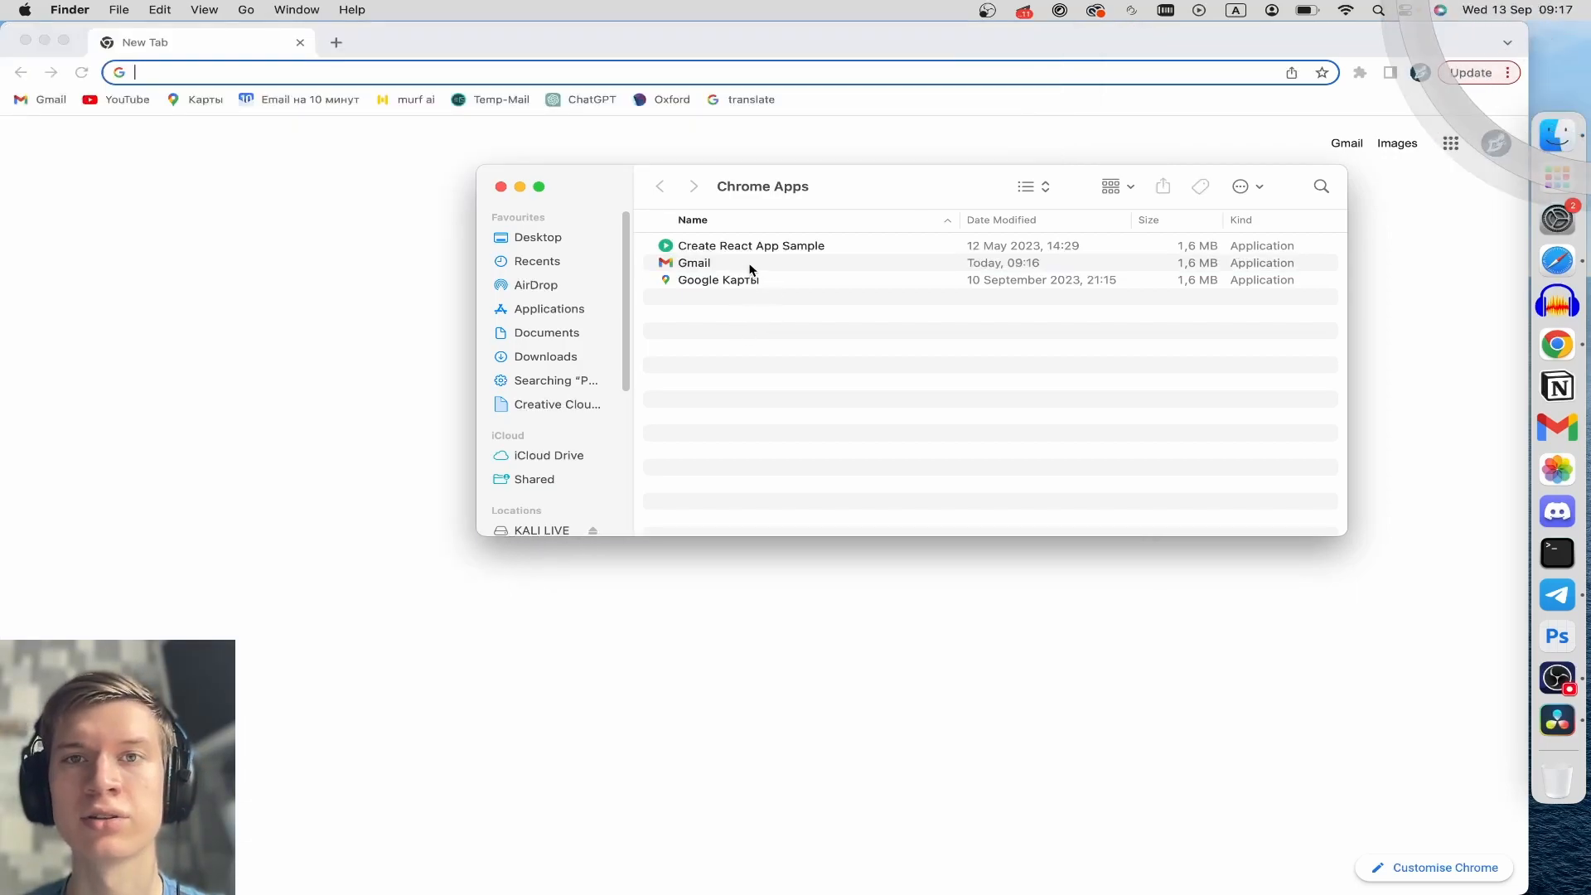
# Move the Gmail app from the Chrome Apps folder to the Bin.
pyautogui.rightClick(695, 263)
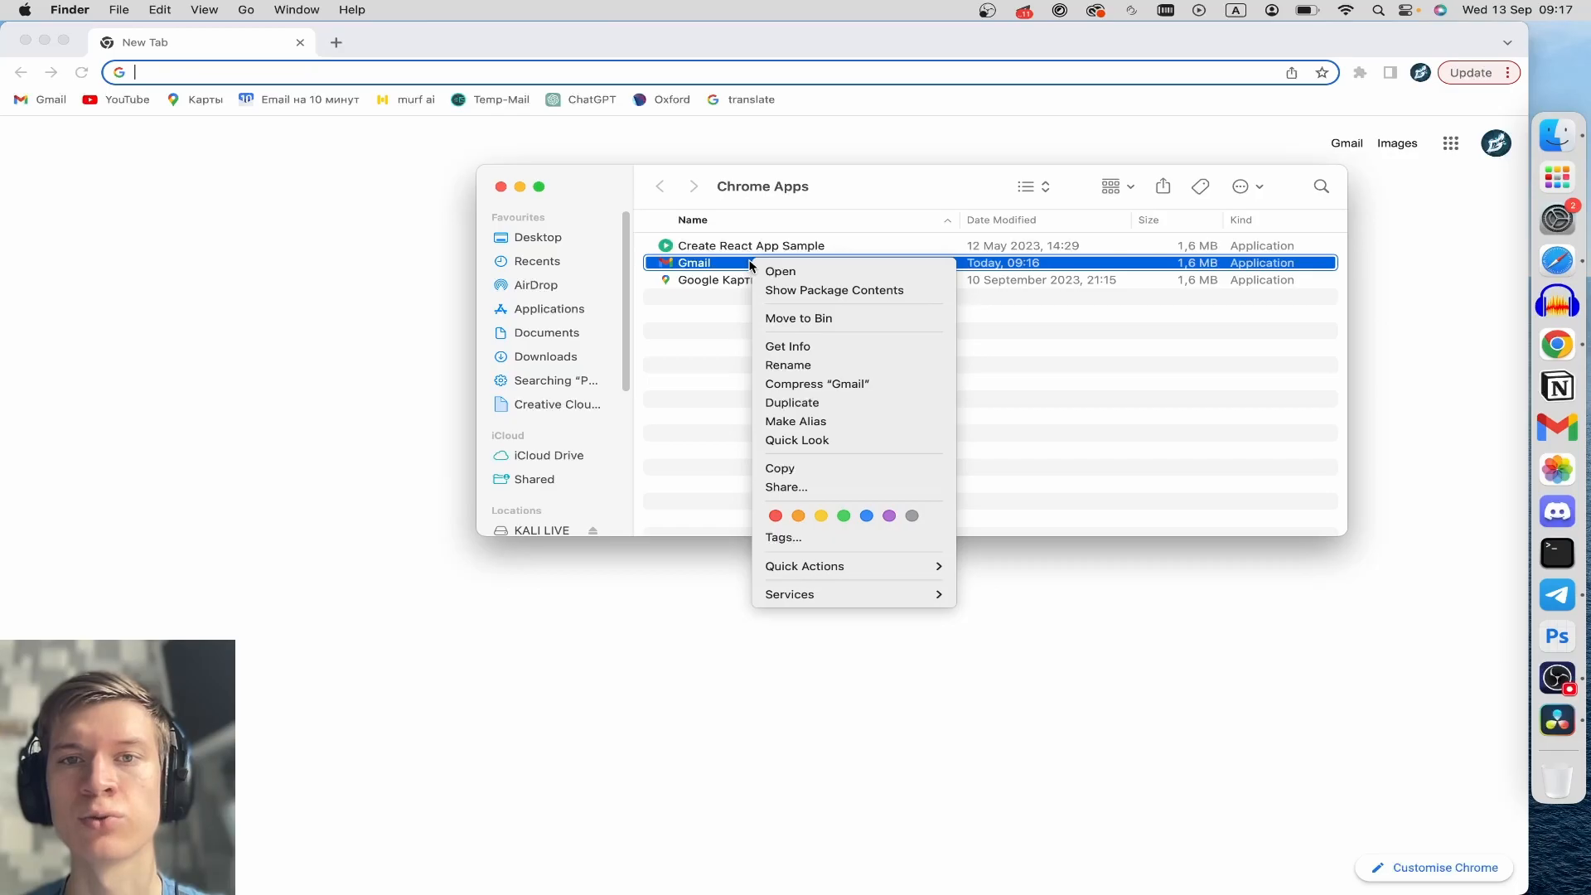
pyautogui.moveTo(797, 317)
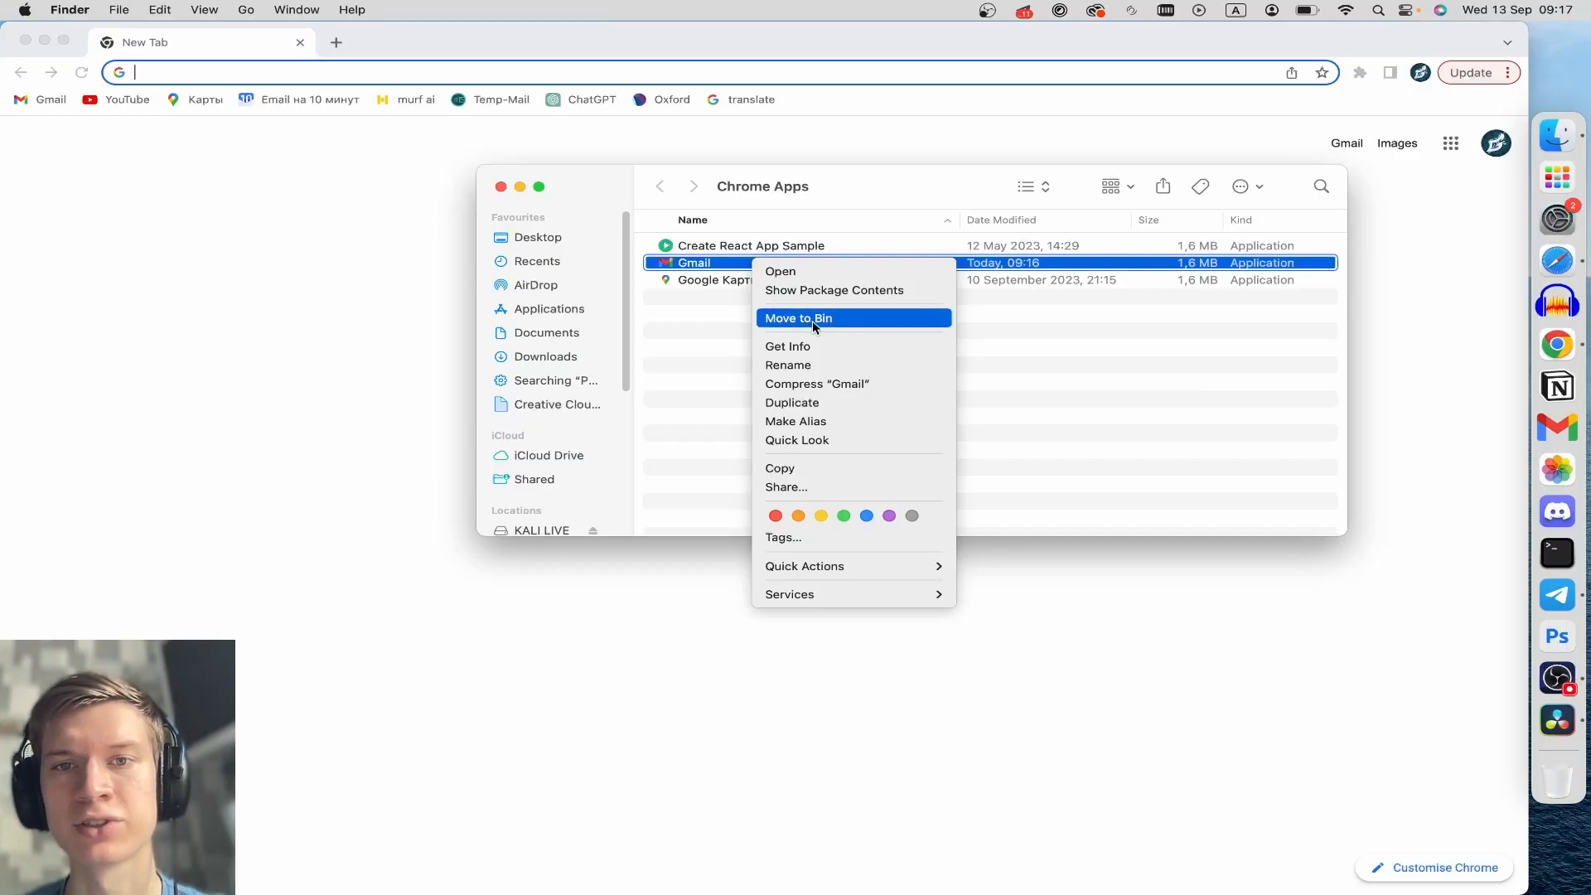
pyautogui.click(797, 318)
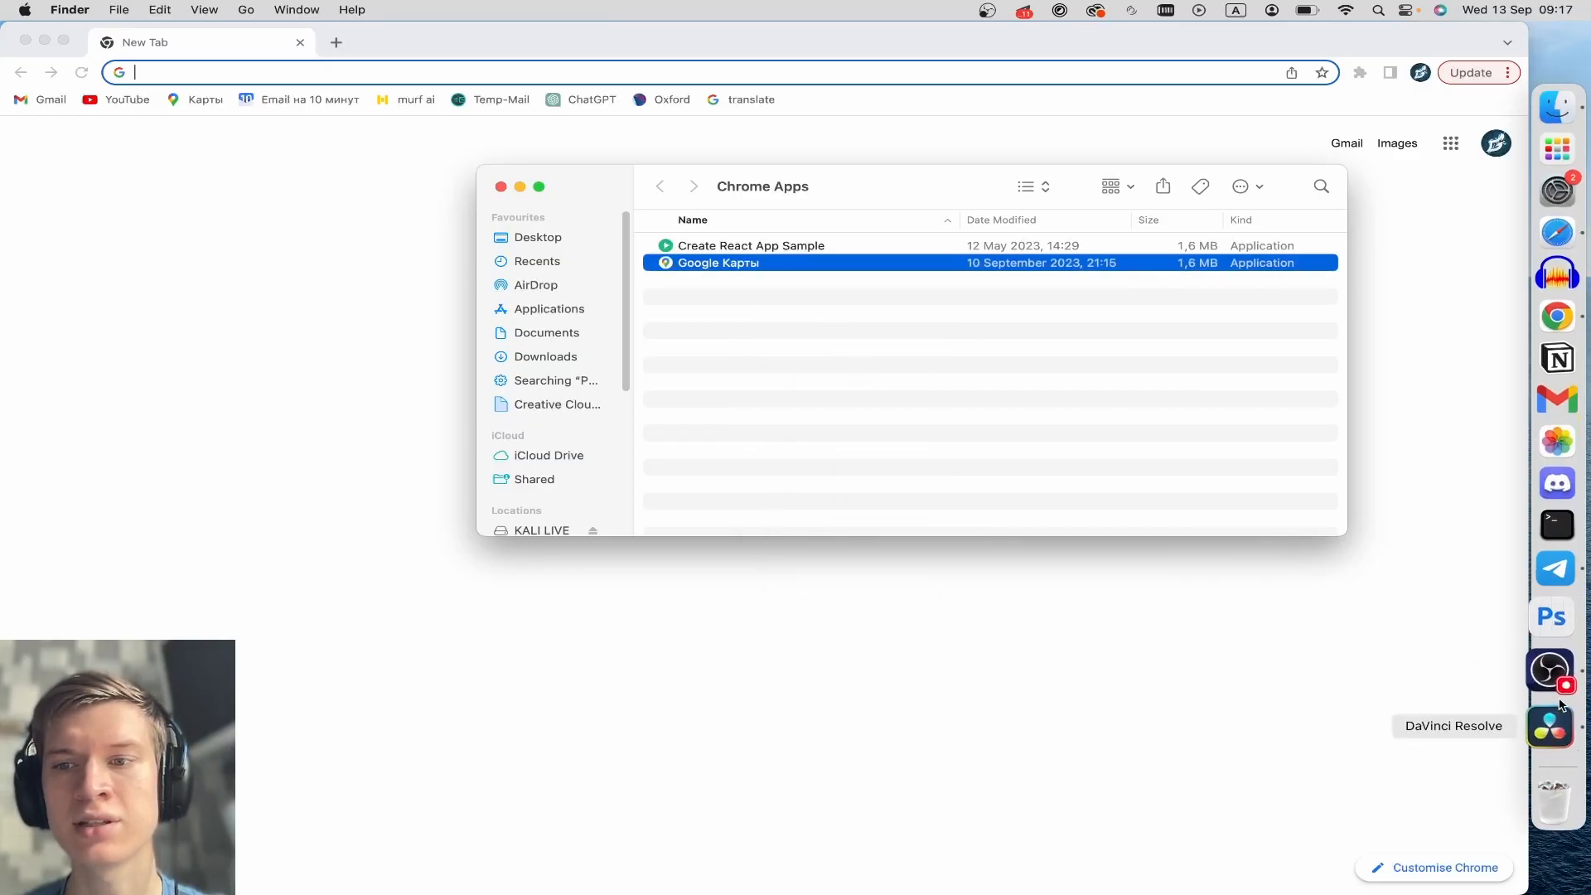